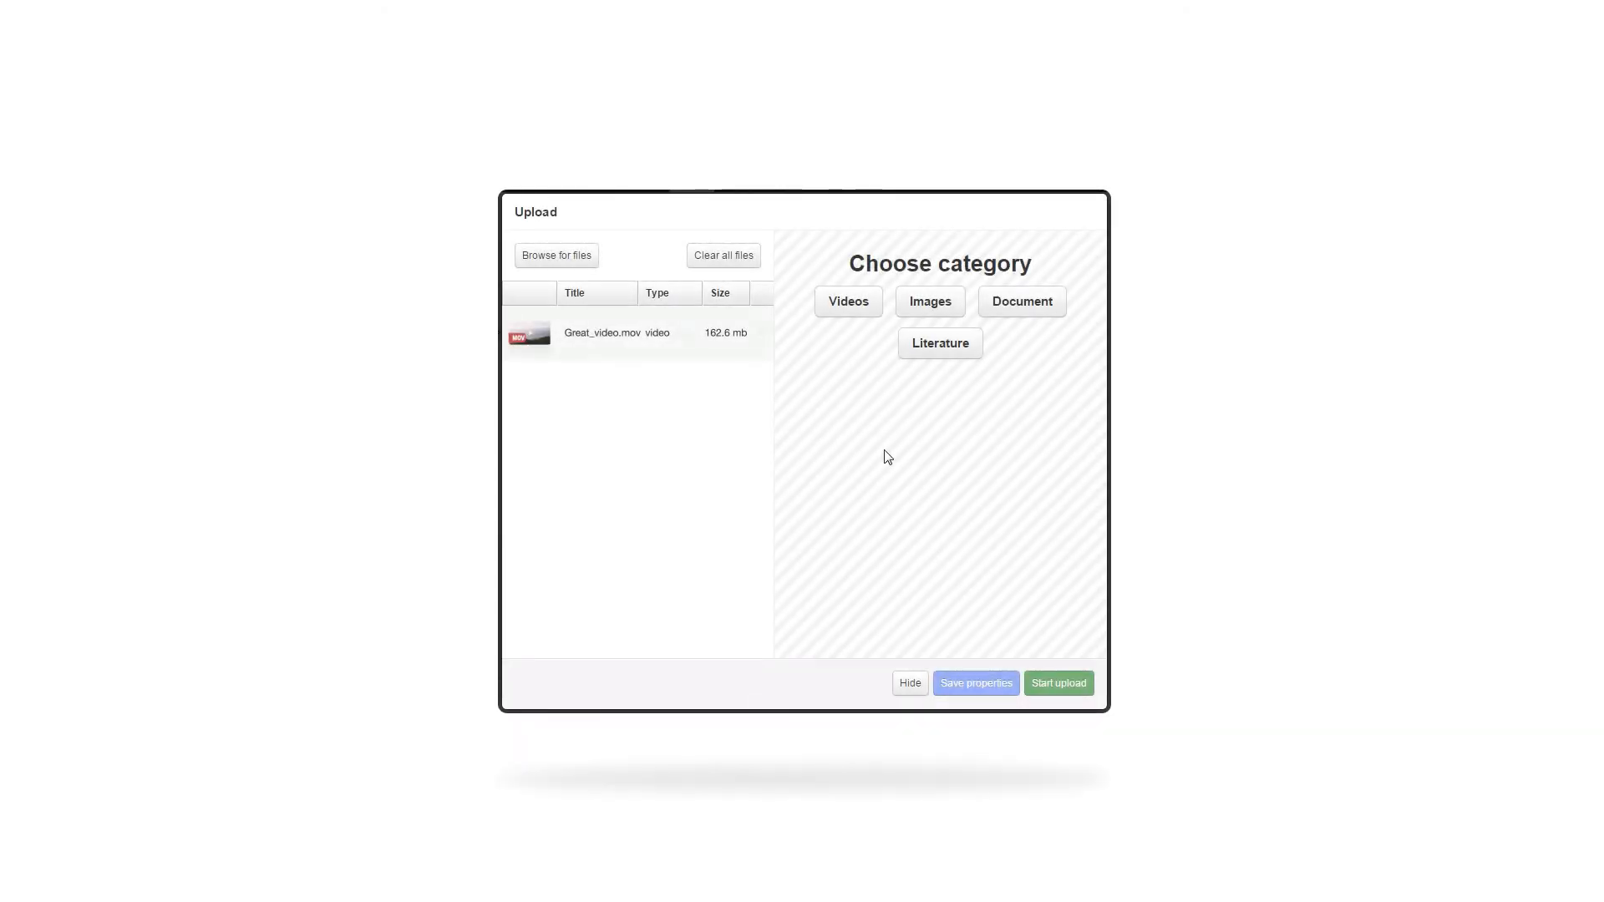
Queue the video in the Videos category and give it the description 'South Africa'
{"action": "left_click", "coordinate": [1059, 684]}
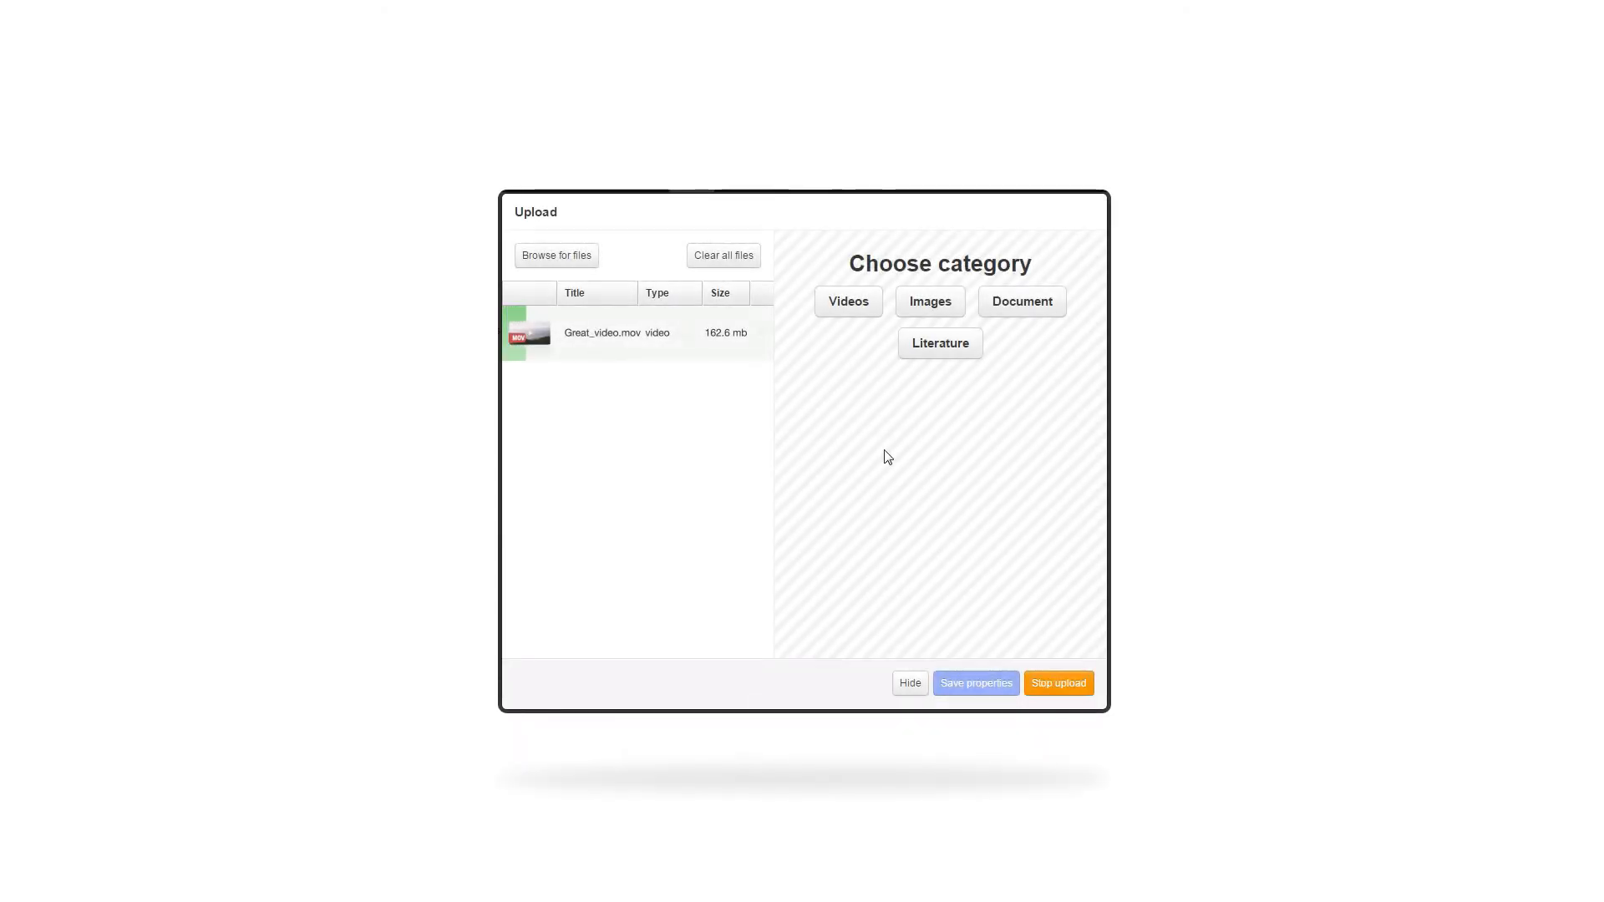
{"action": "left_click", "coordinate": [929, 301]}
{"action": "type", "text": "Talos"}
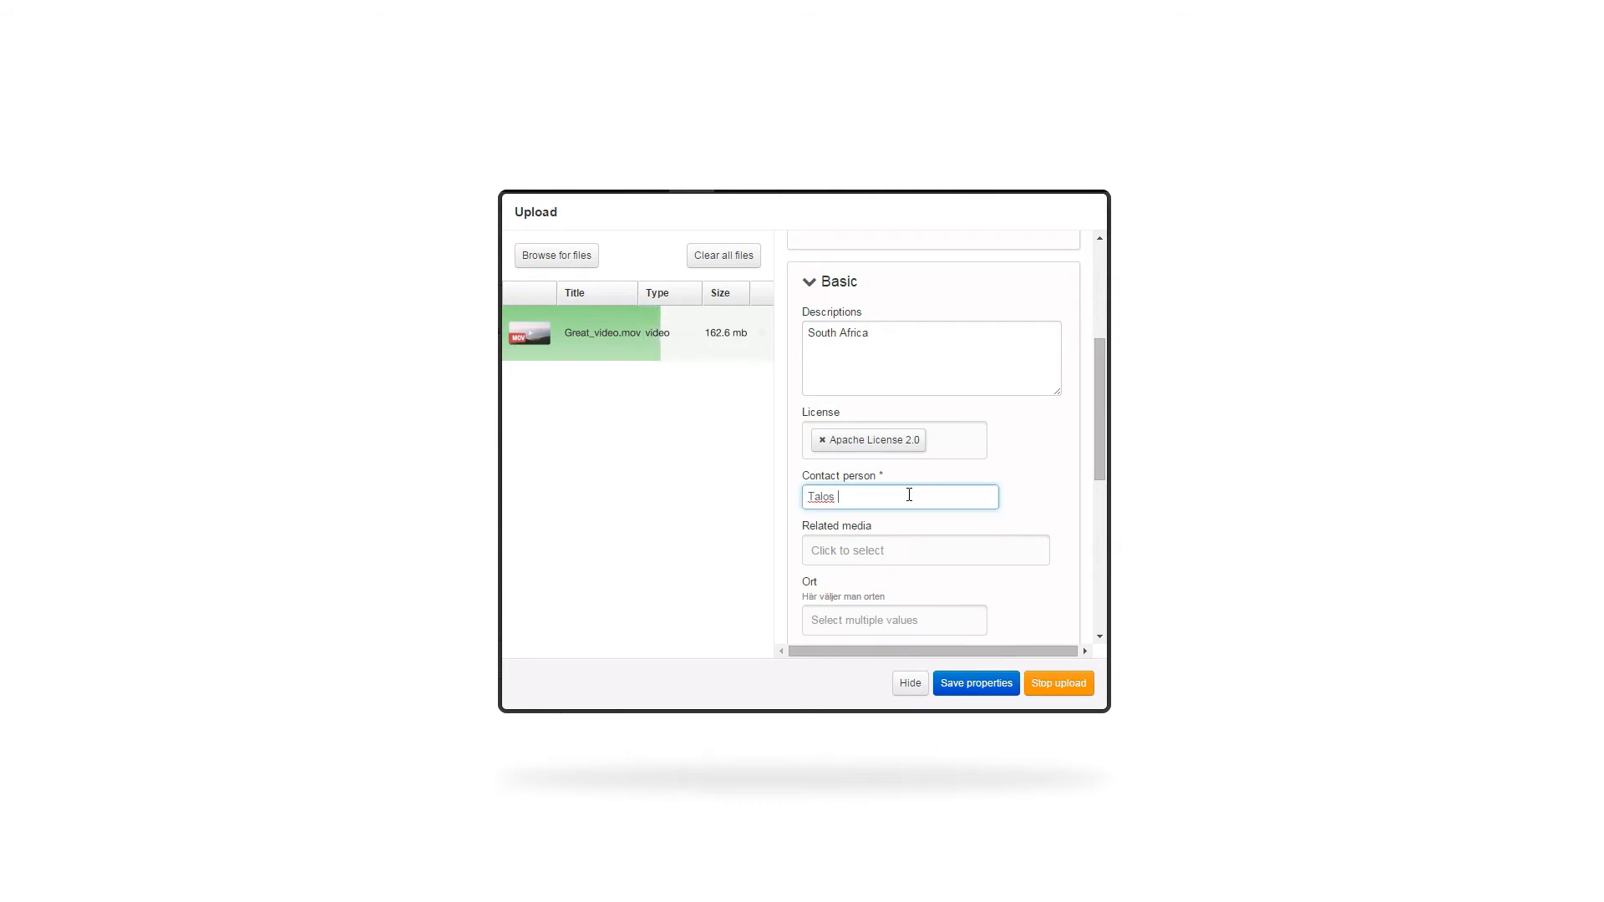
{"action": "scroll", "scroll_direction": "down", "scroll_amount": 3}
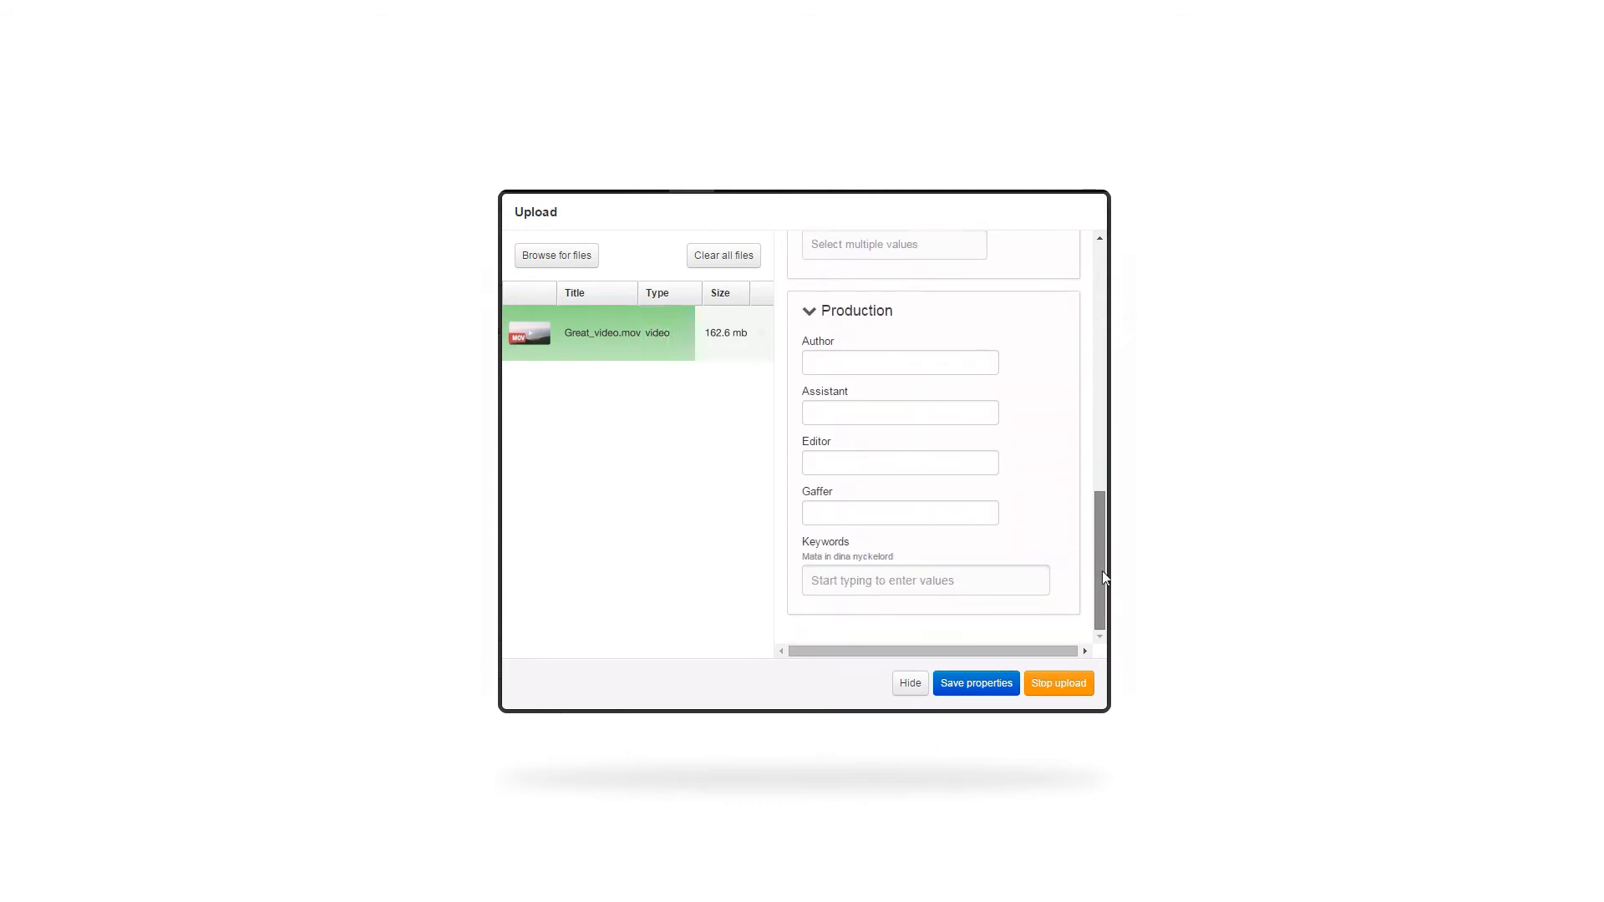
{"action": "type", "text": "South Africa"}
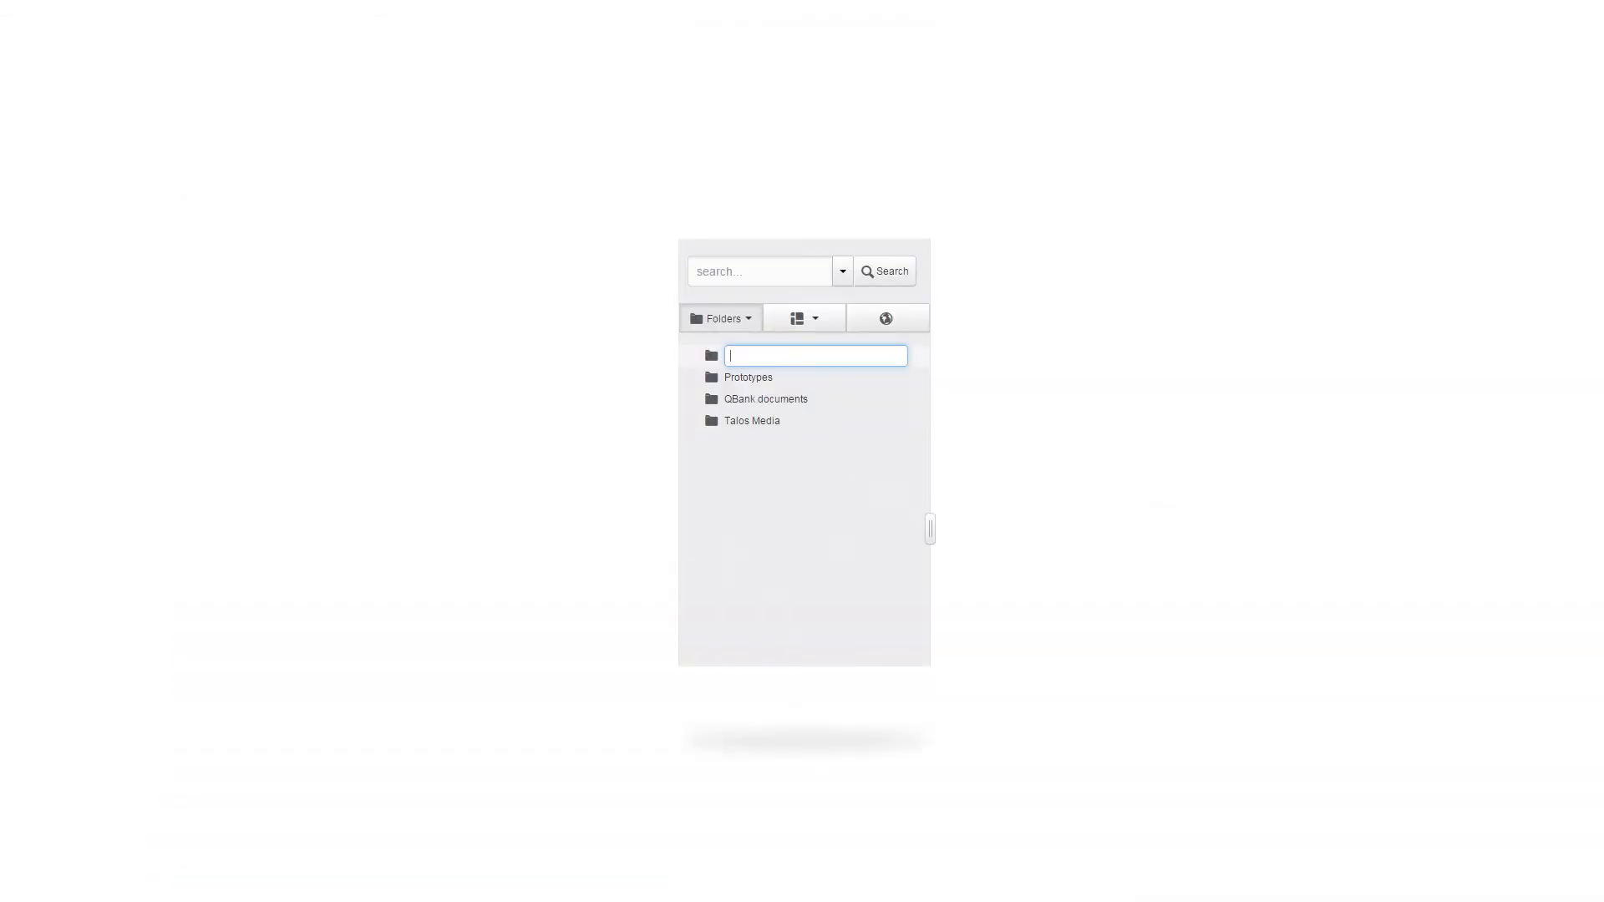
Name the folder 'Project Alpha' and add a subfolder under it
{"action": "type", "text": "Project Alpha"}
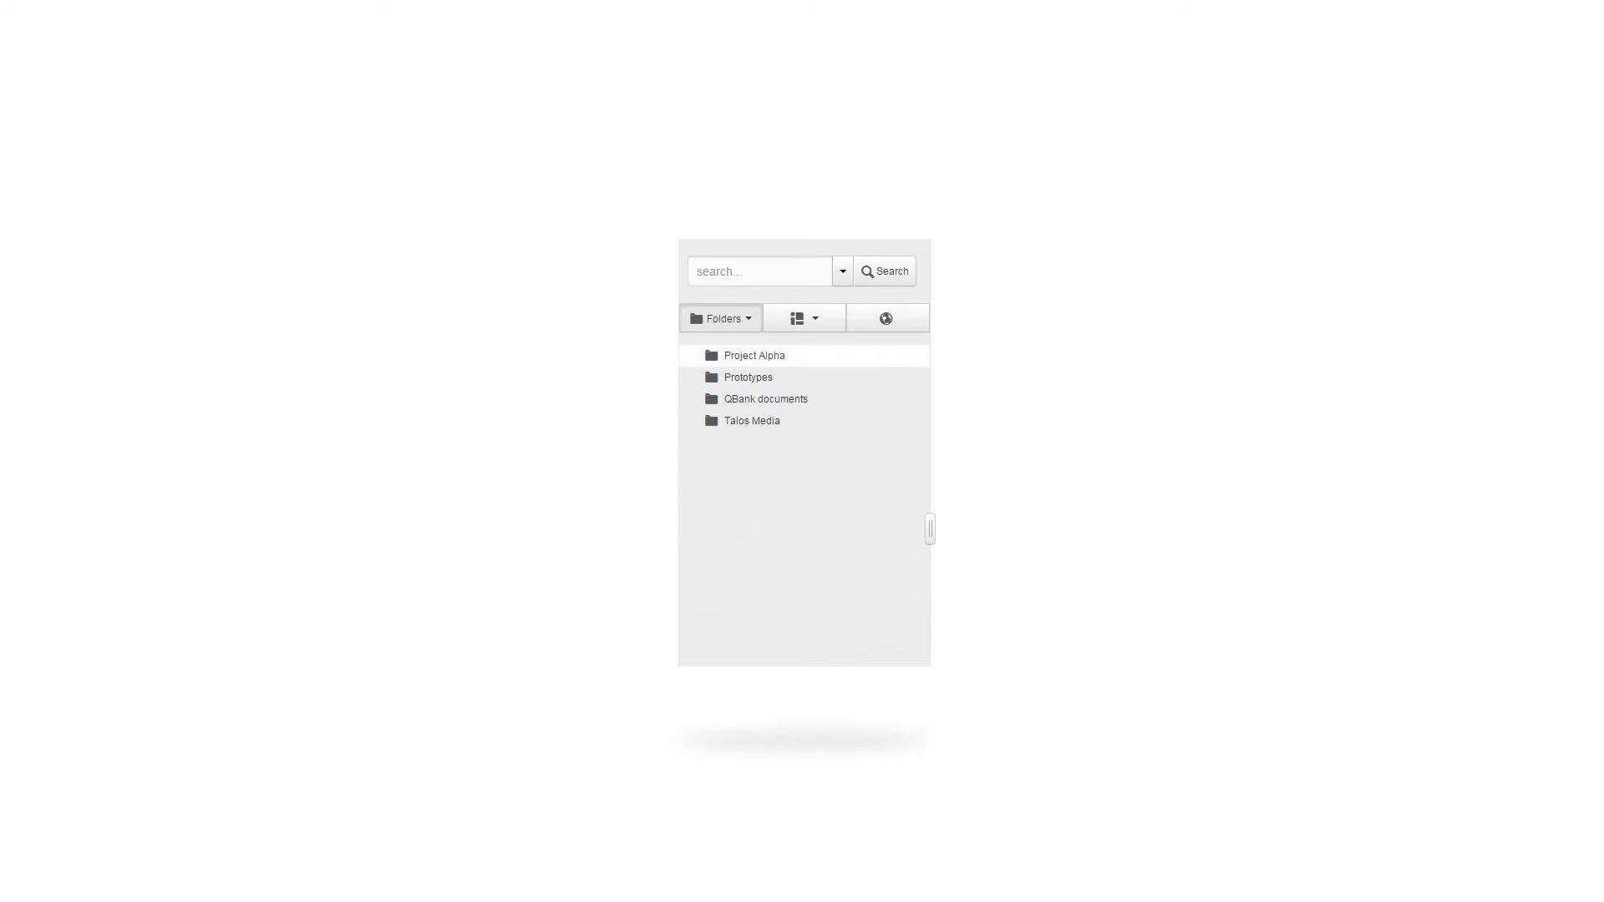
{"action": "right_click", "coordinate": [754, 354]}
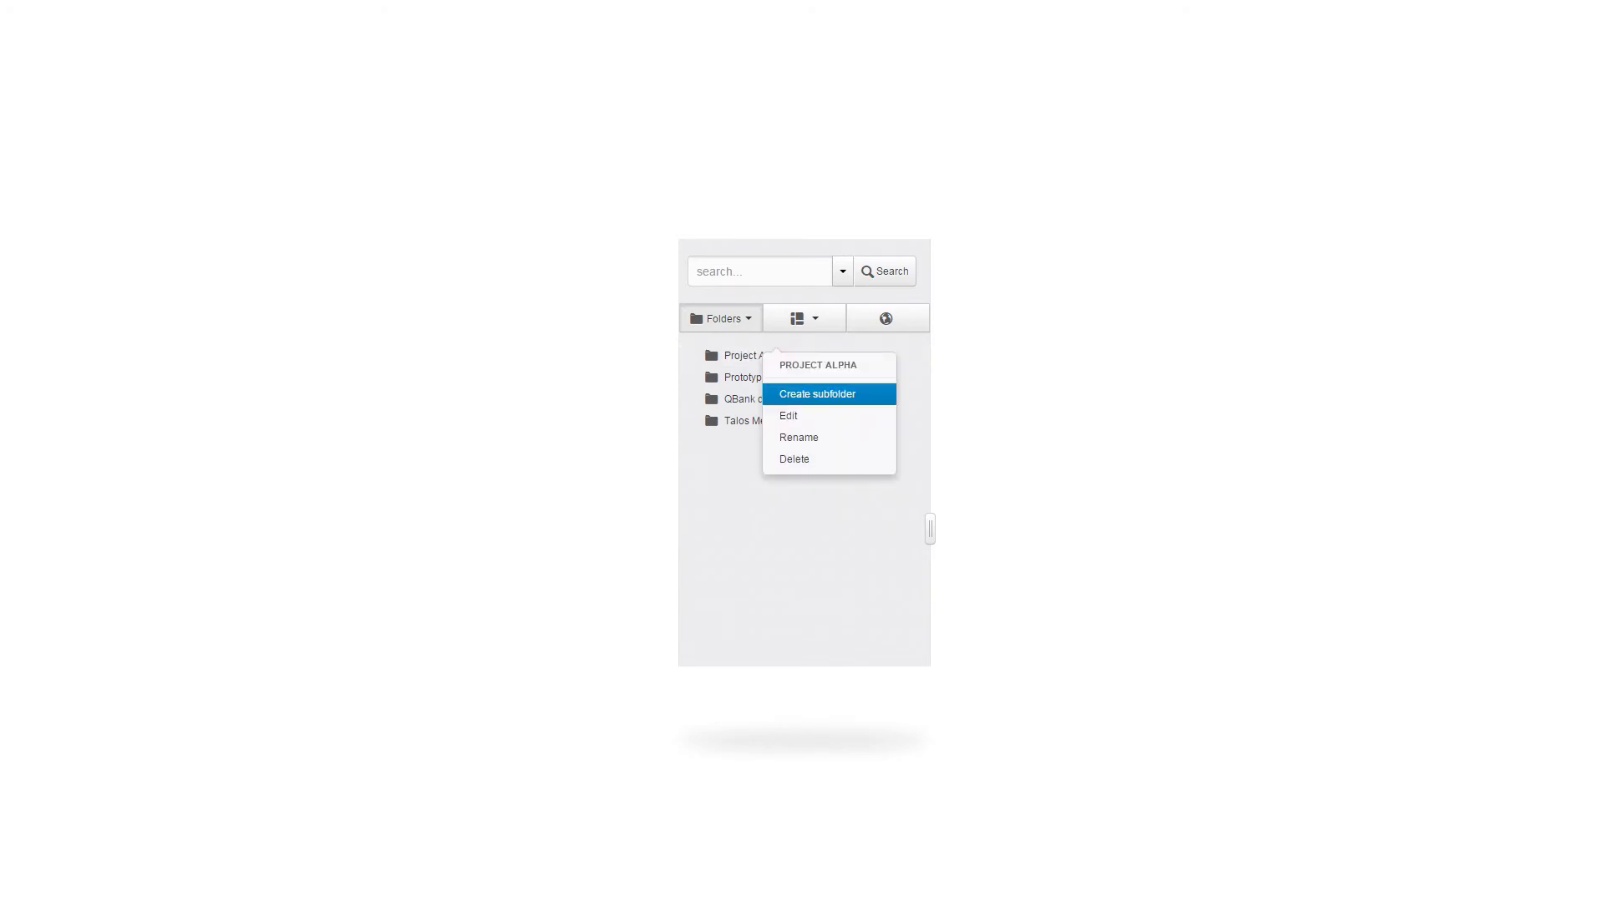
{"action": "left_click", "coordinate": [817, 392]}
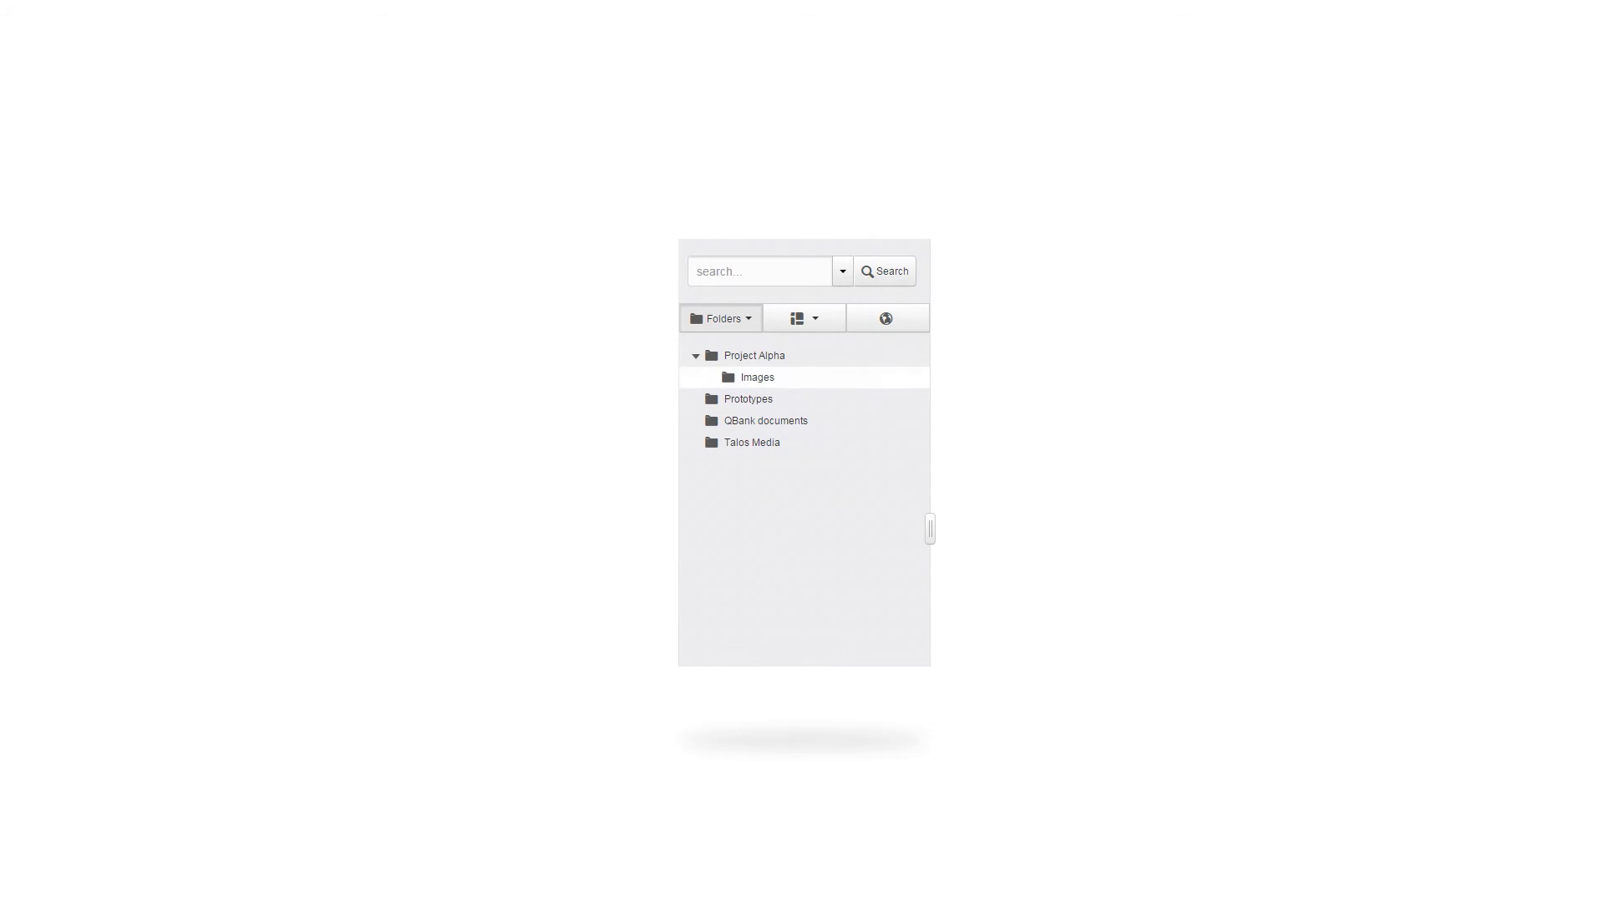
{"action": "right_click", "coordinate": [748, 398]}
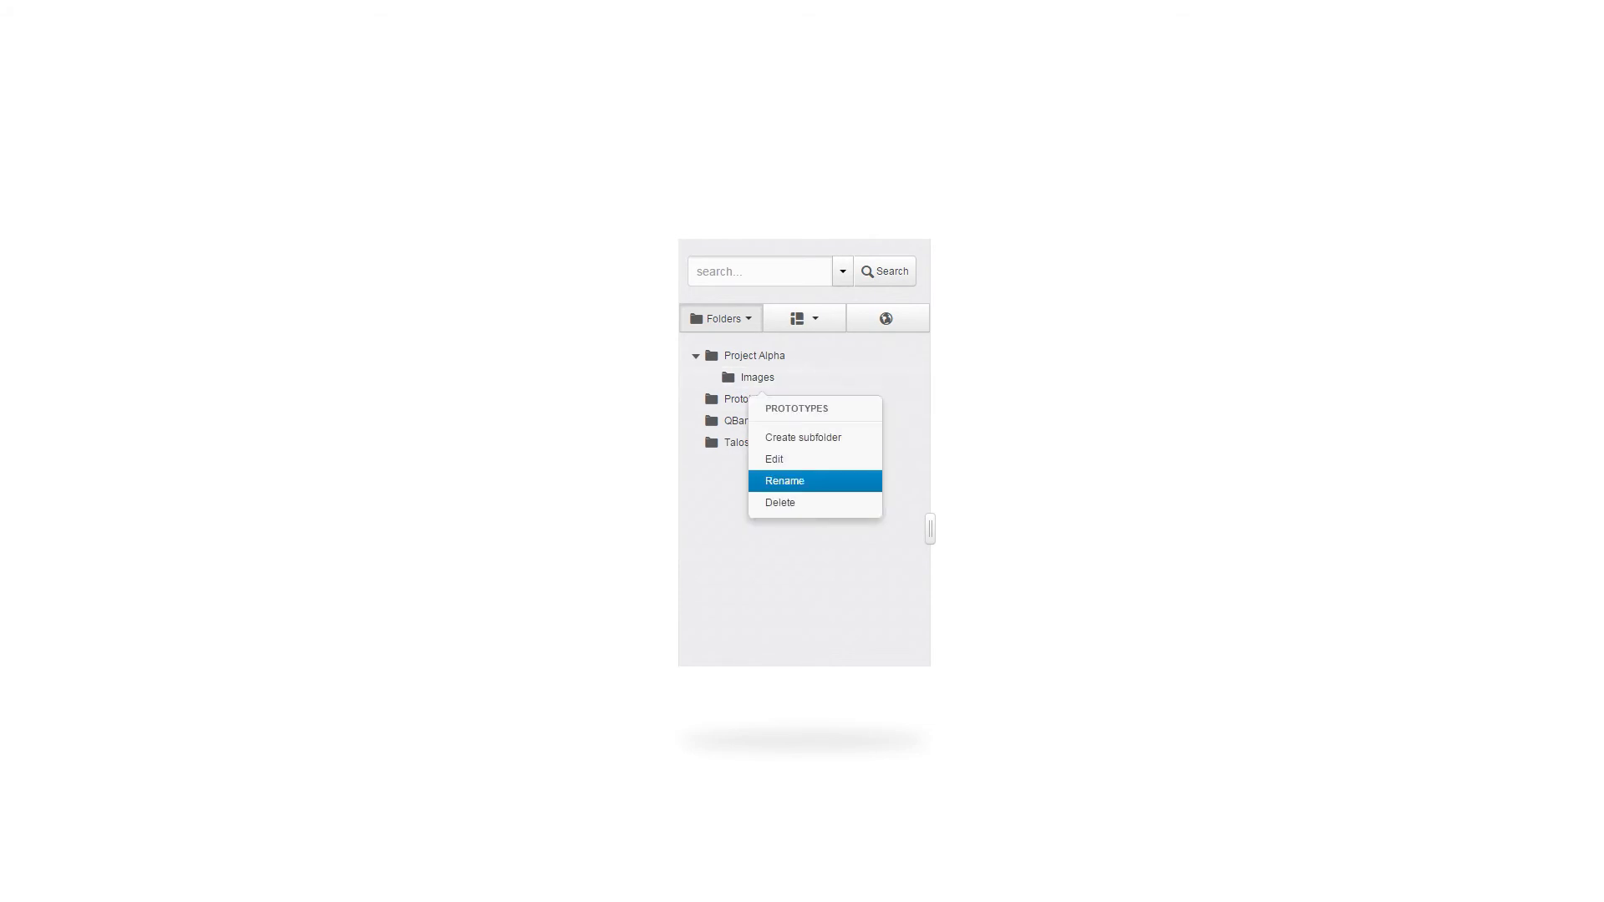